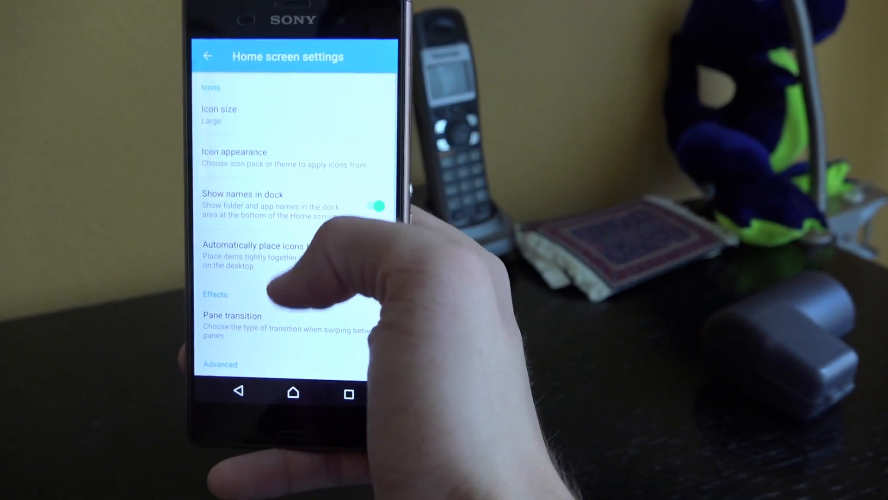
- Scroll out of Home screen settings and open the app drawer's Suggested apps row
scroll(down, 3)
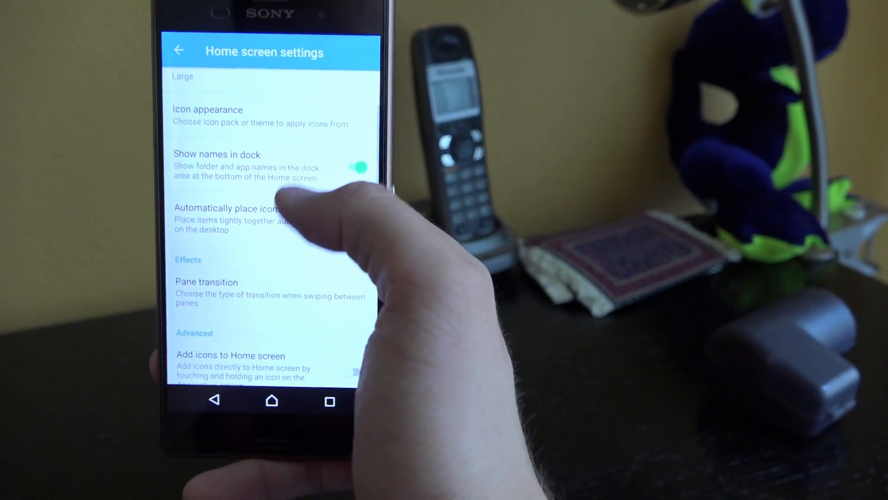
scroll(down, 3)
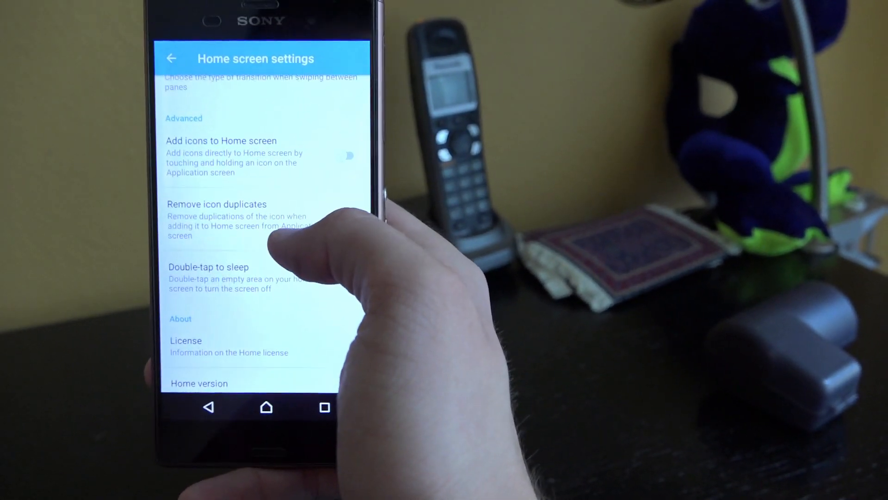
scroll(up, 3)
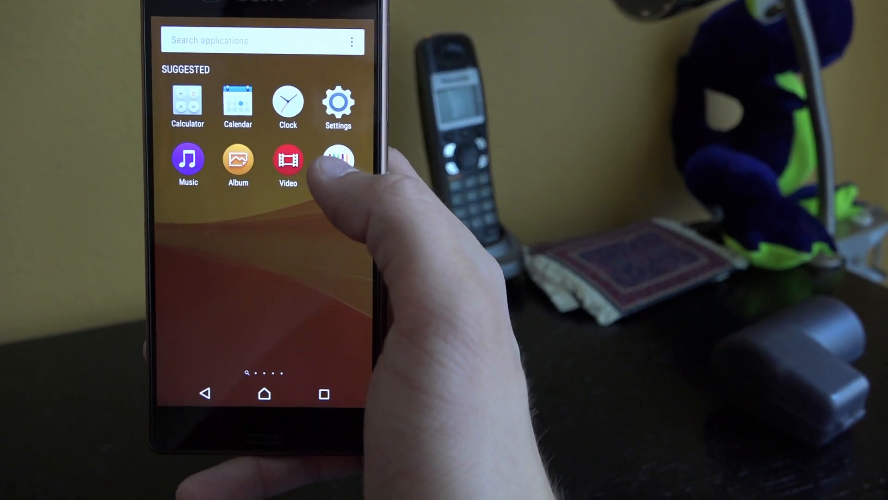
click(263, 393)
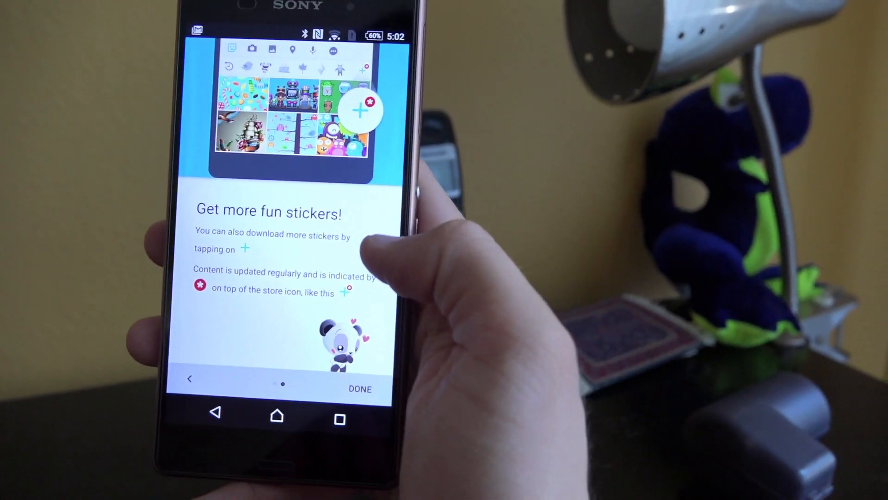
- Dismiss the 'Get more fun stickers!' intro with DONE to reach the conversation list
click(360, 389)
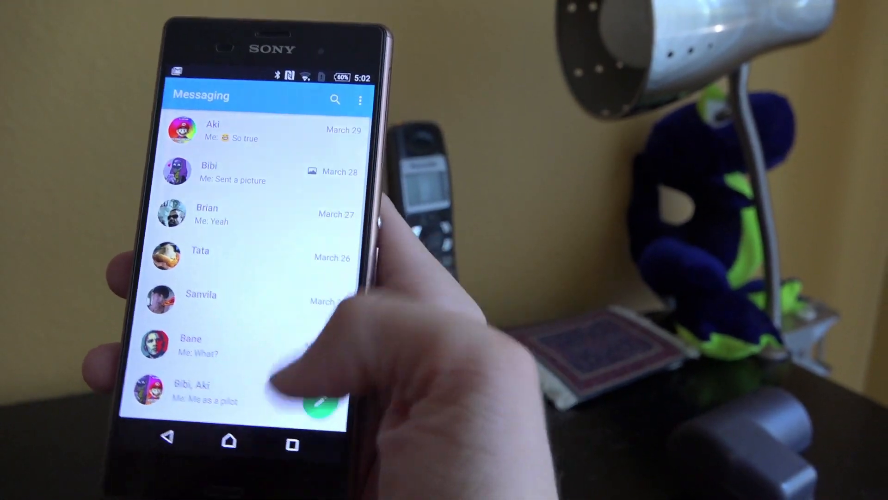